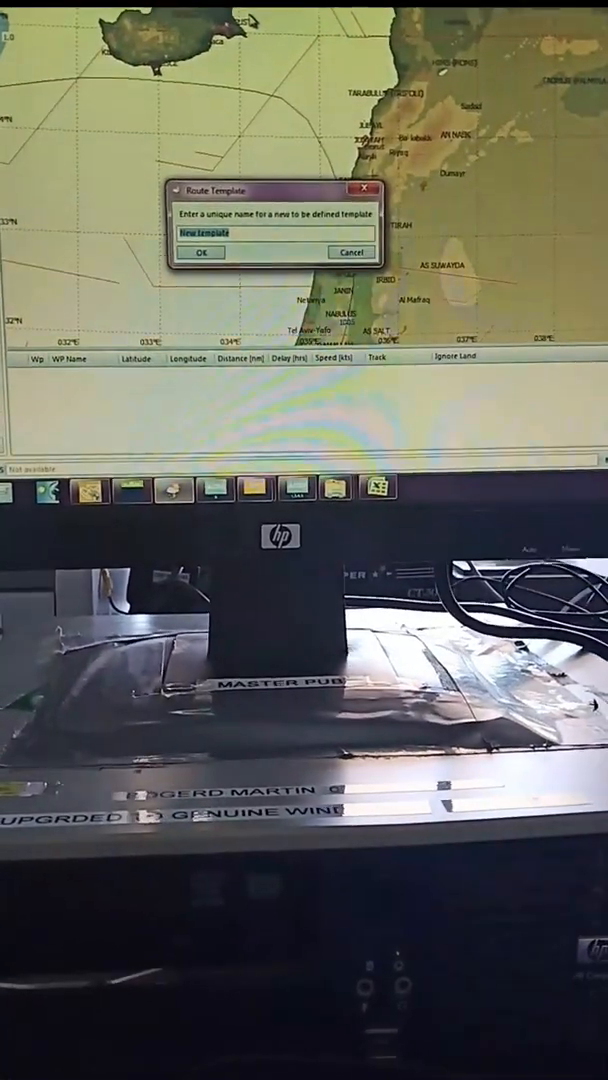
# Step: Name the new route template 'HAIFA TO LARNACA'
pyautogui.write('HAIFA')
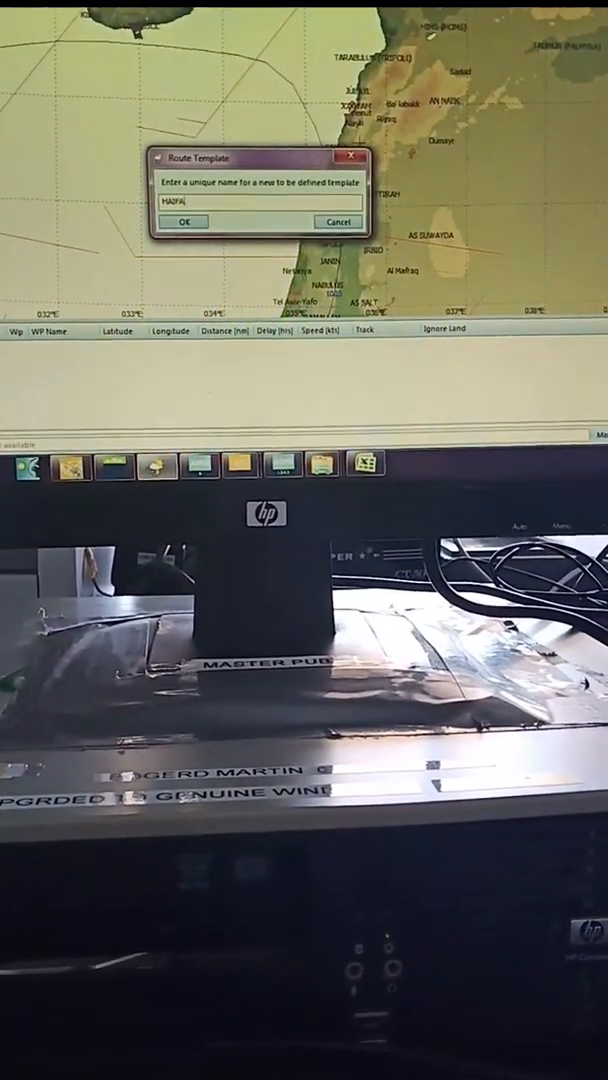
pyautogui.write('TO L')
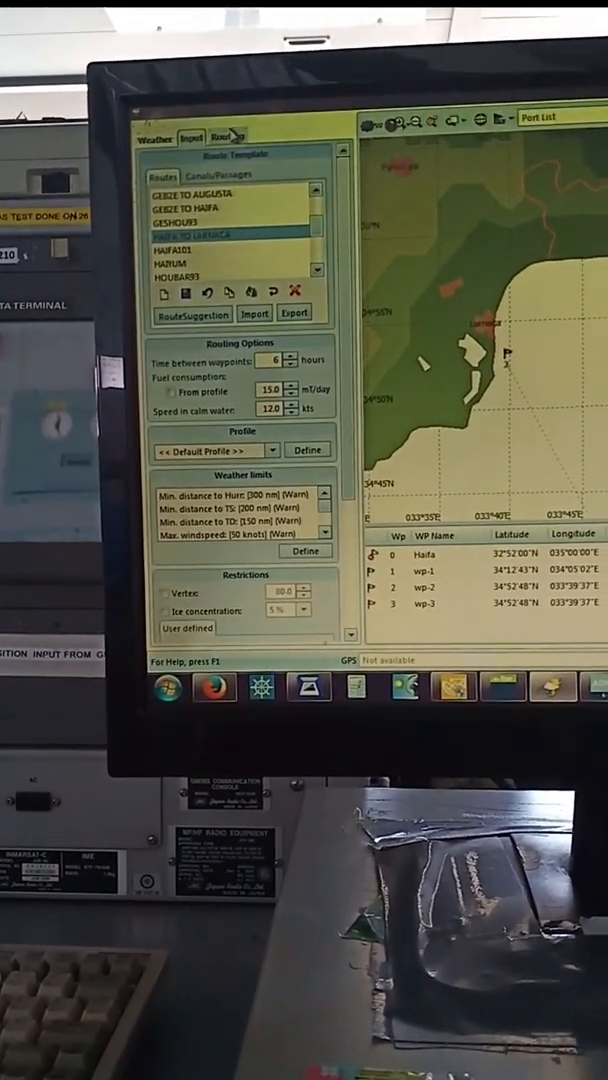
# Step: Switch to the Routing settings to run the HAIFA TO LARNACA rhumb-line calculation
pyautogui.click(224, 133)
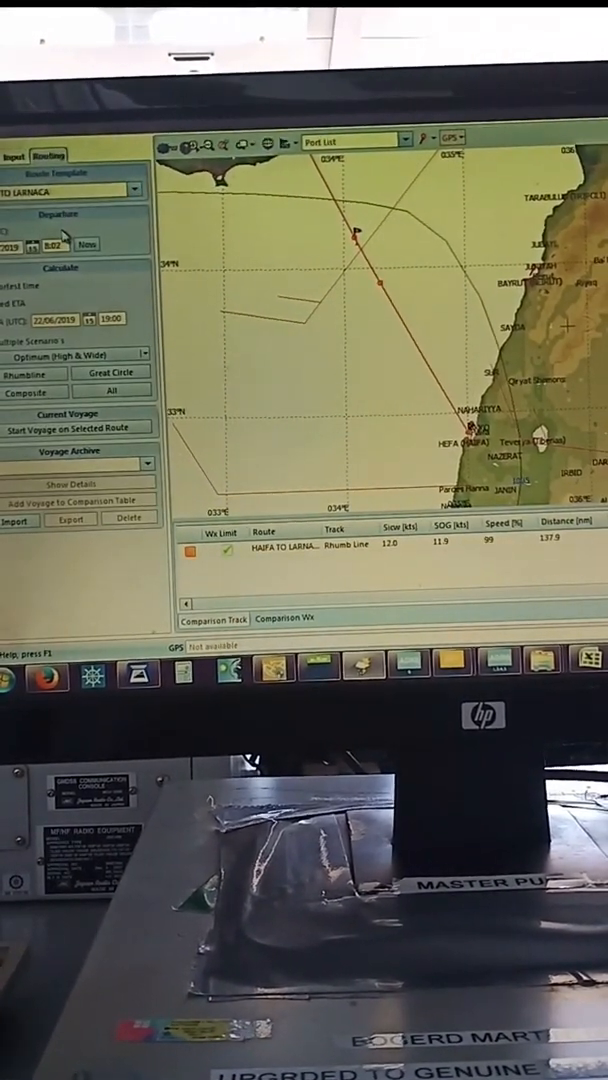
pyautogui.click(47, 154)
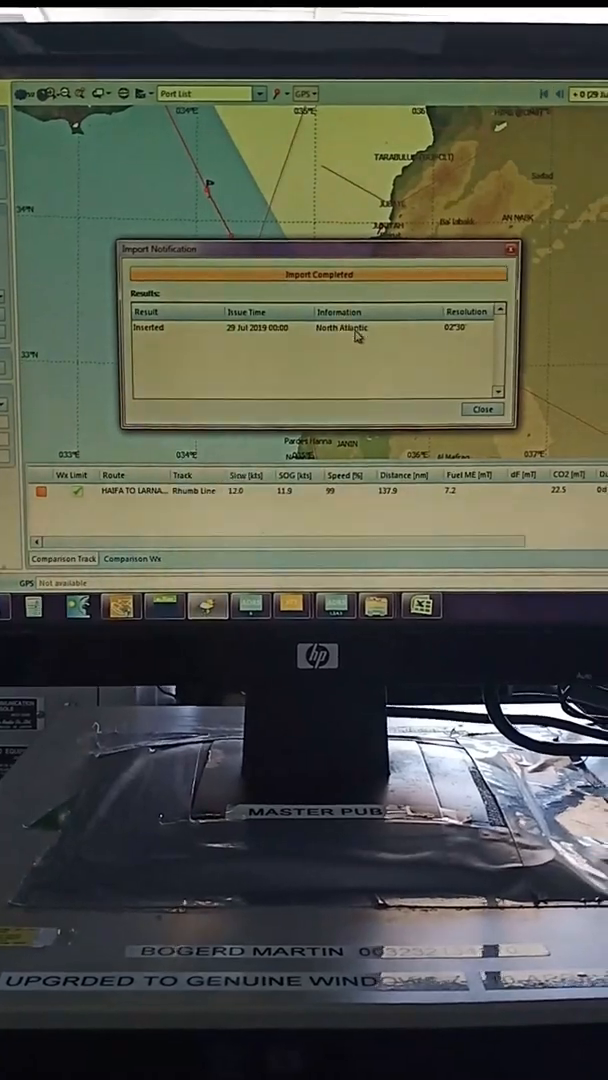
# Step: Dismiss the Import Completed notice for the 29 Jul 2019 North Atlantic forecast
pyautogui.click(481, 409)
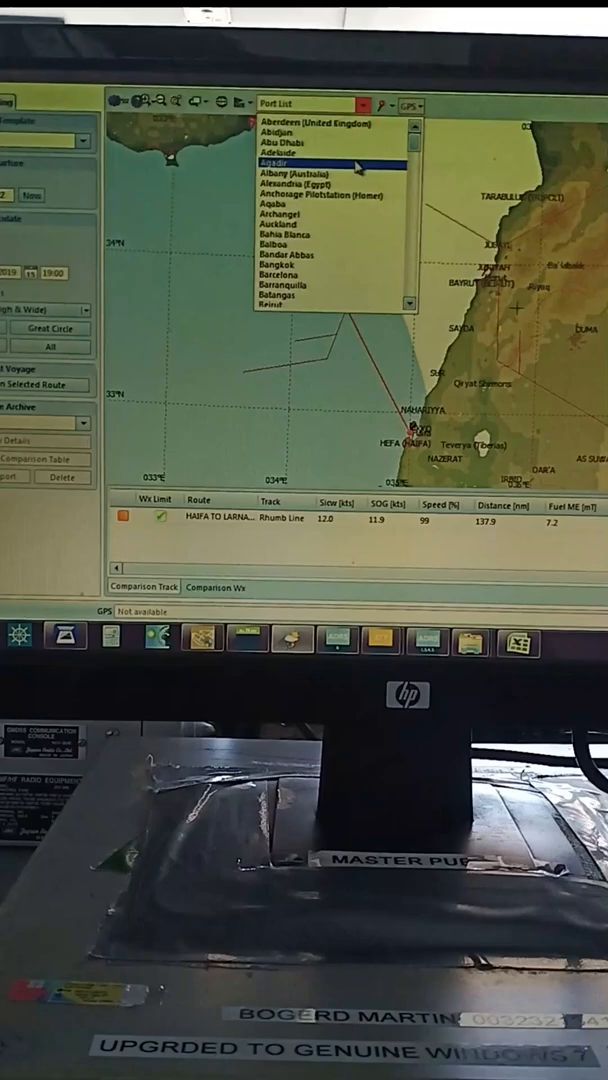
# Step: Centre the chart on Agadir from the Port List
pyautogui.click(283, 157)
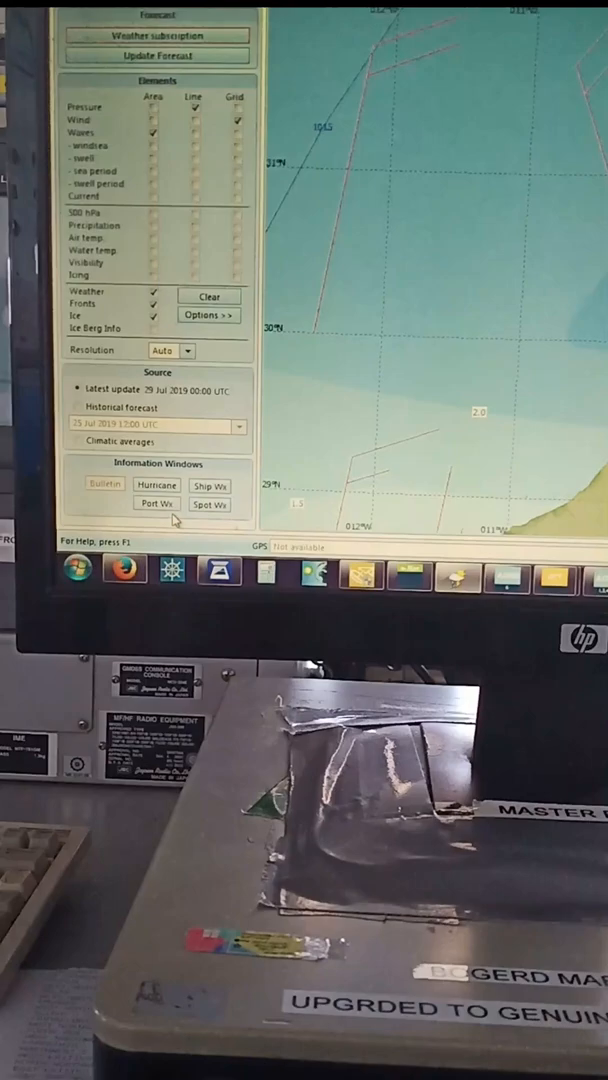
# Step: Replace Waves Area shading with Waves Line contours and Grid arrows
pyautogui.click(156, 504)
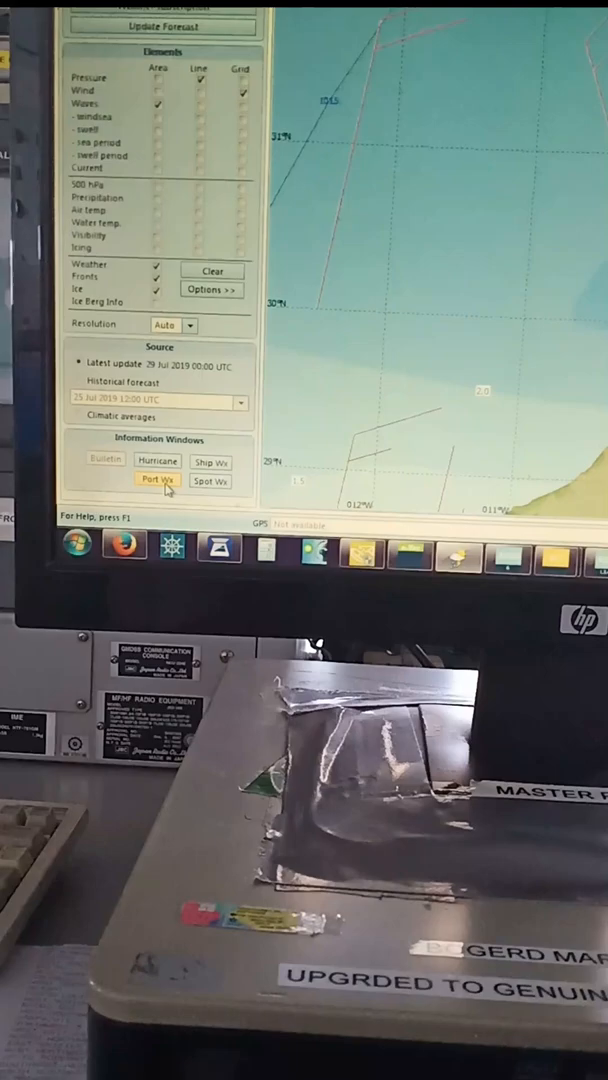
pyautogui.click(142, 481)
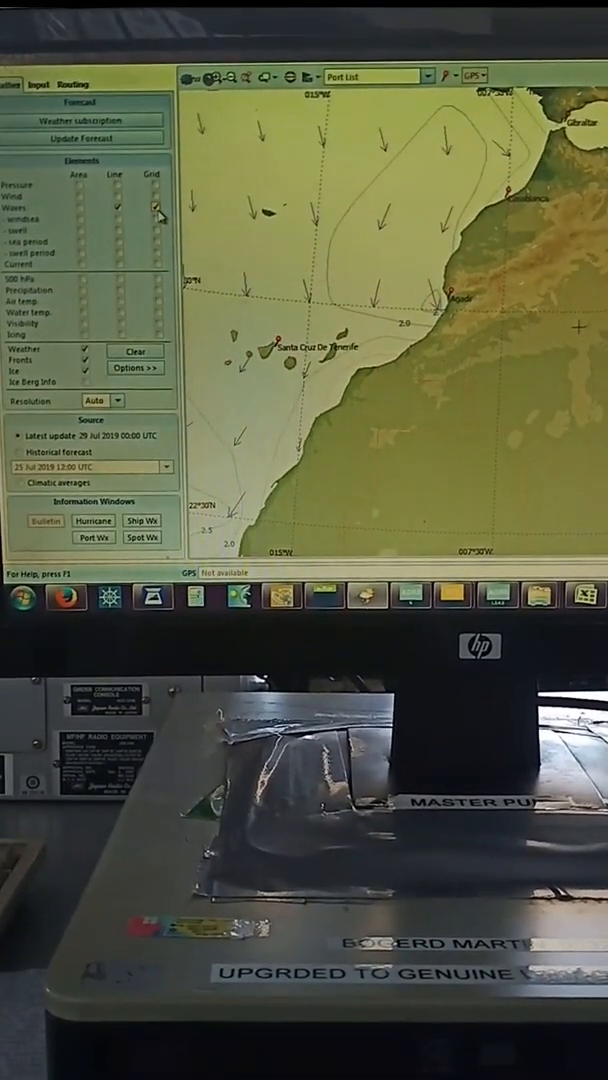
# Step: Tick Wind under Line and Grid for wind-speed contours and barbs
pyautogui.click(118, 249)
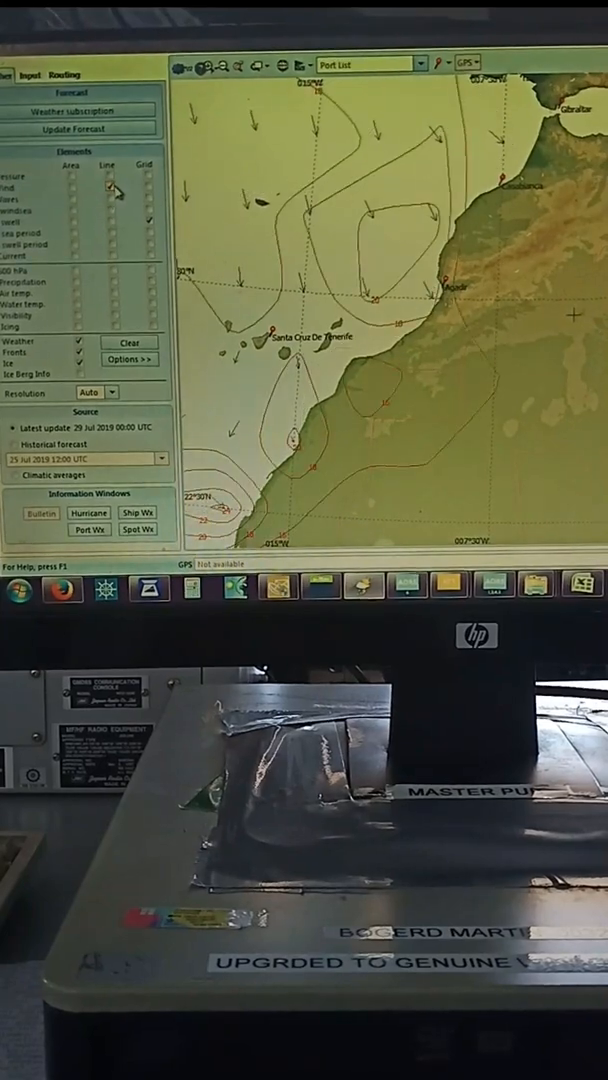
pyautogui.click(148, 190)
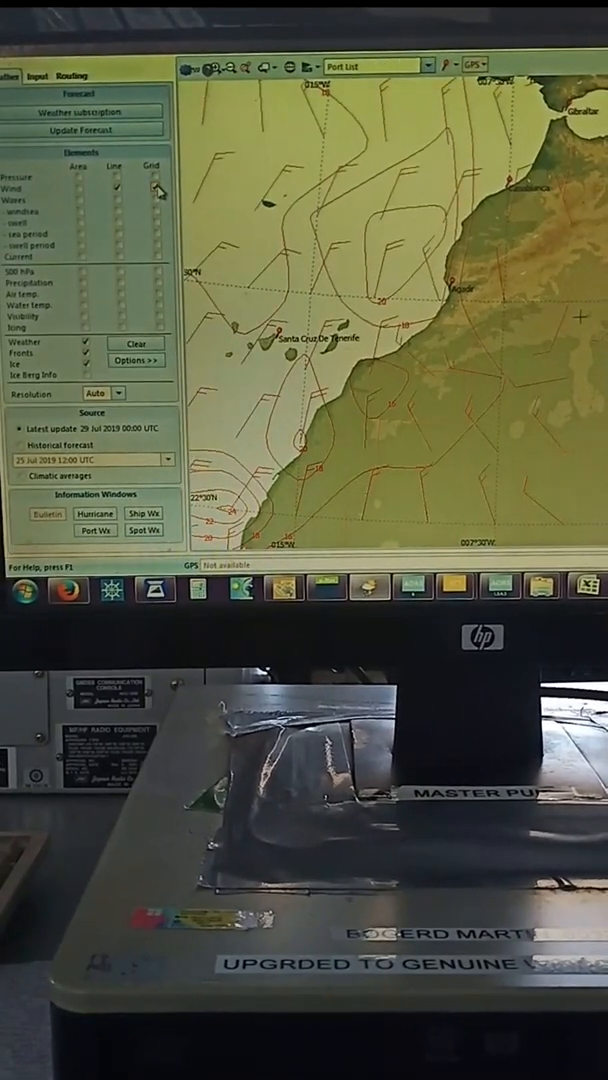